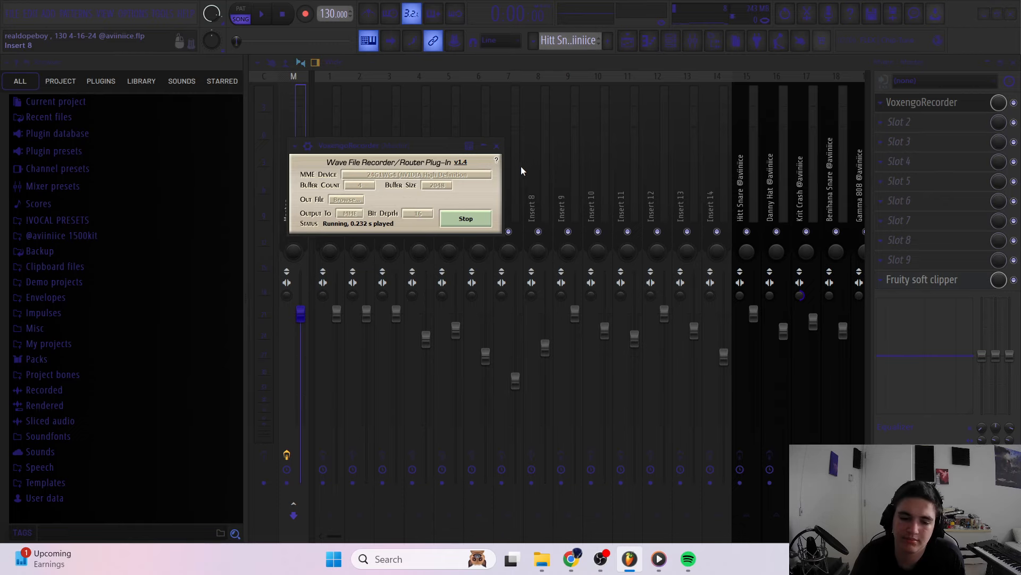
- Close the Voxengo Recorder window after reviewing the master's effect slots
click(646, 41)
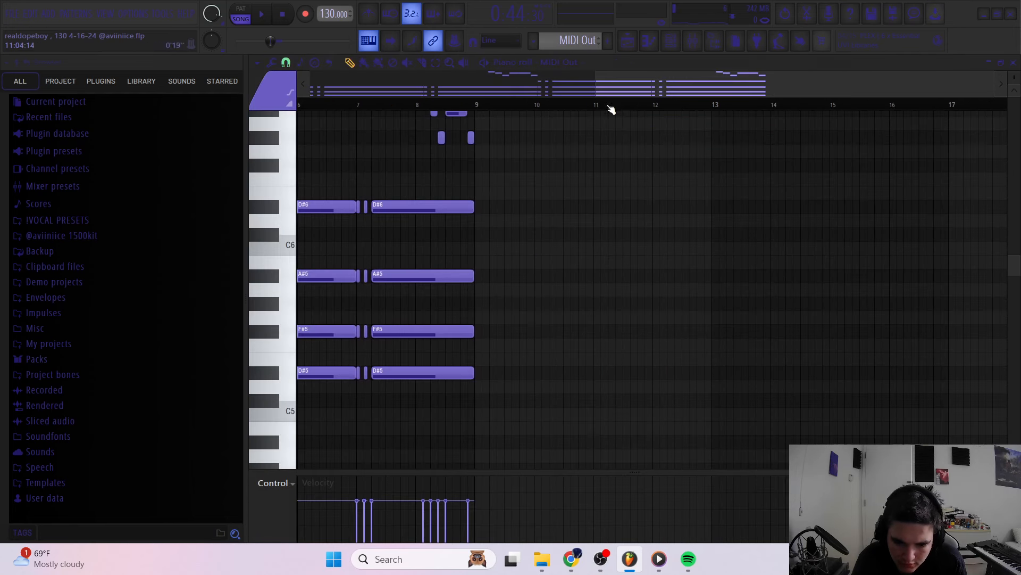
- Scroll the playlist to show the MIDI Out #3 clips and the drum patterns below
scroll(down, 3)
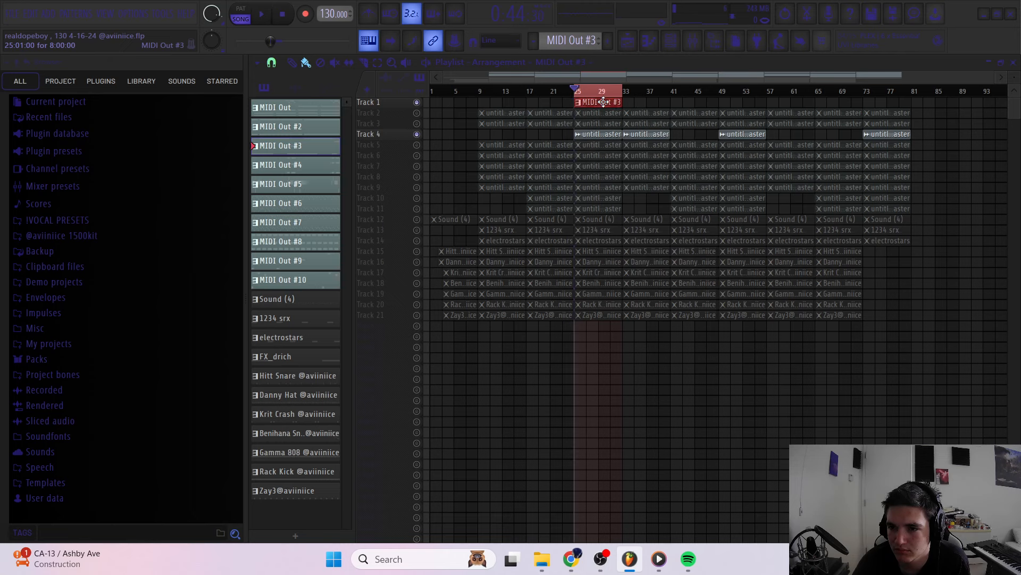
double_click(598, 102)
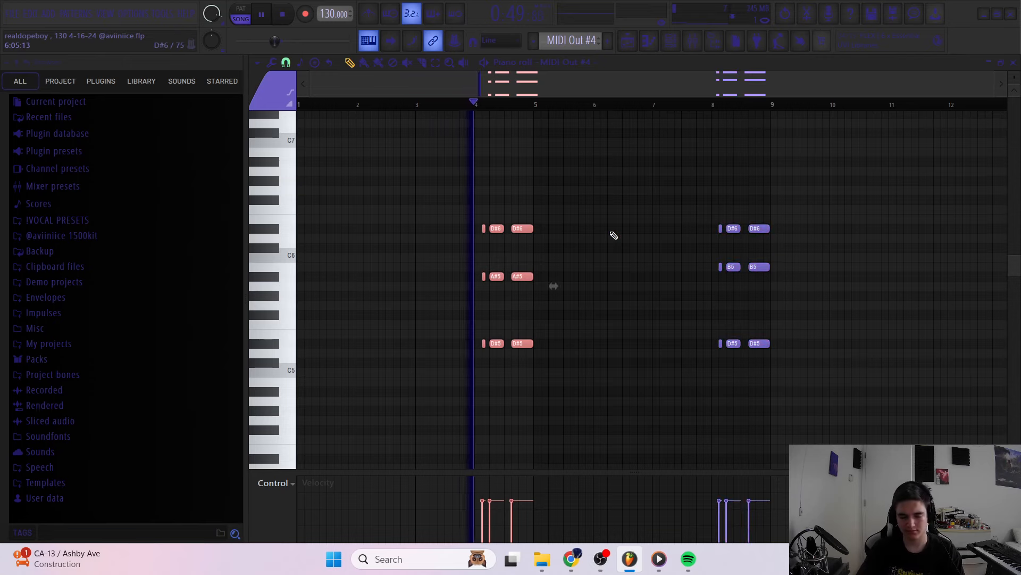
- View the MIDI Out #4 and #5 note patterns, then return to the Playlist
drag(423, 312, 549, 386)
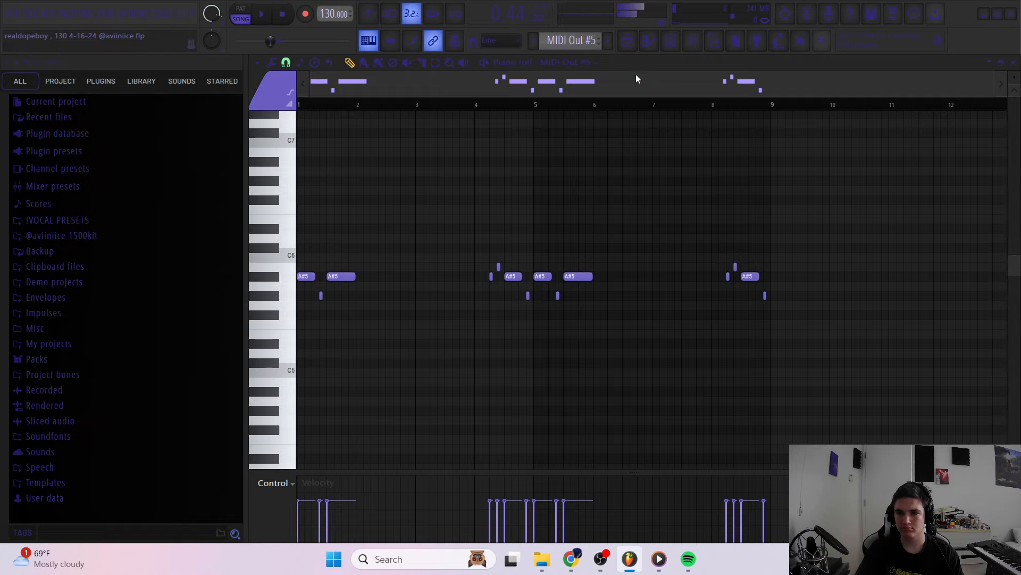
click(269, 15)
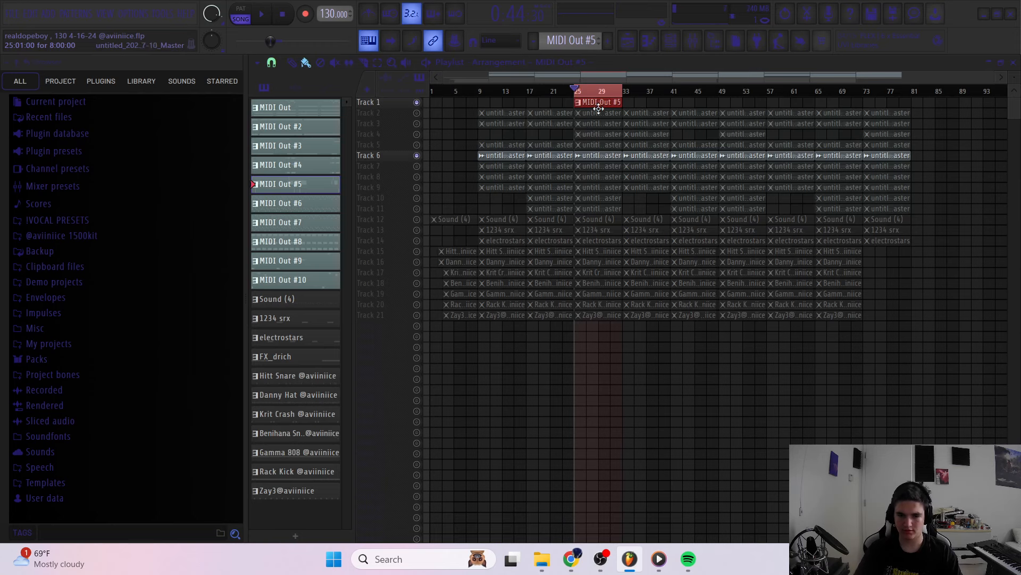
click(280, 203)
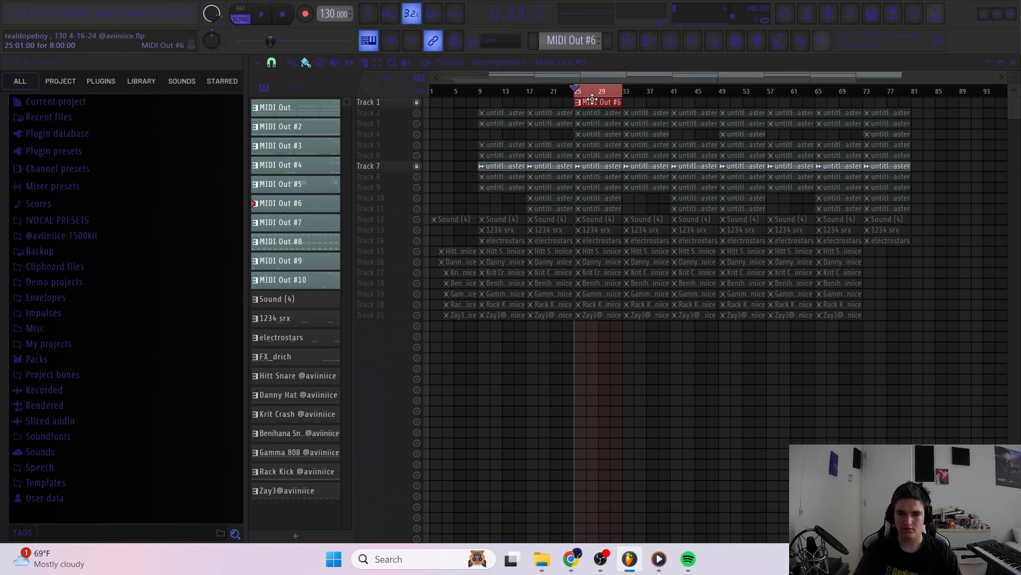
double_click(596, 102)
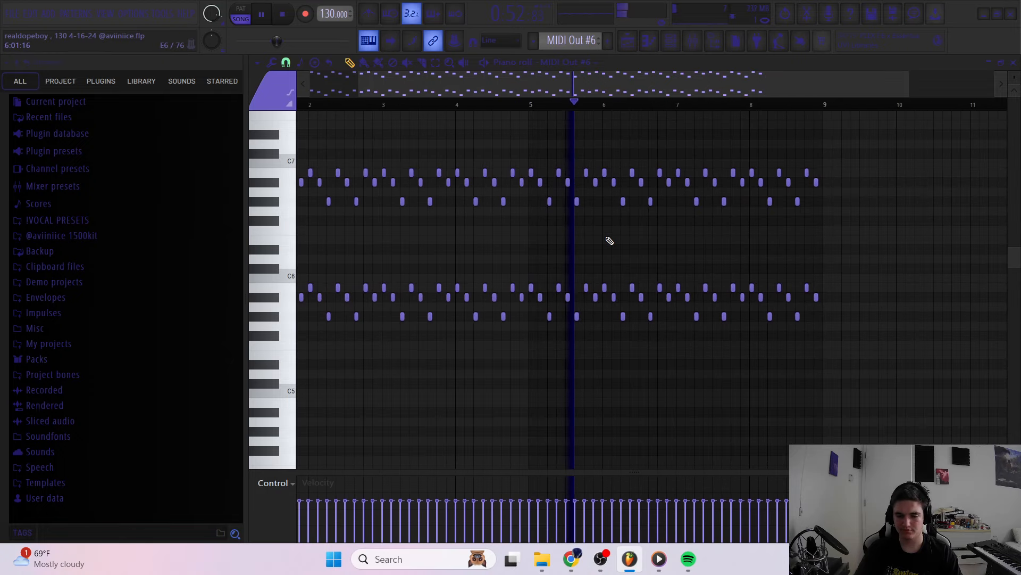
click(626, 42)
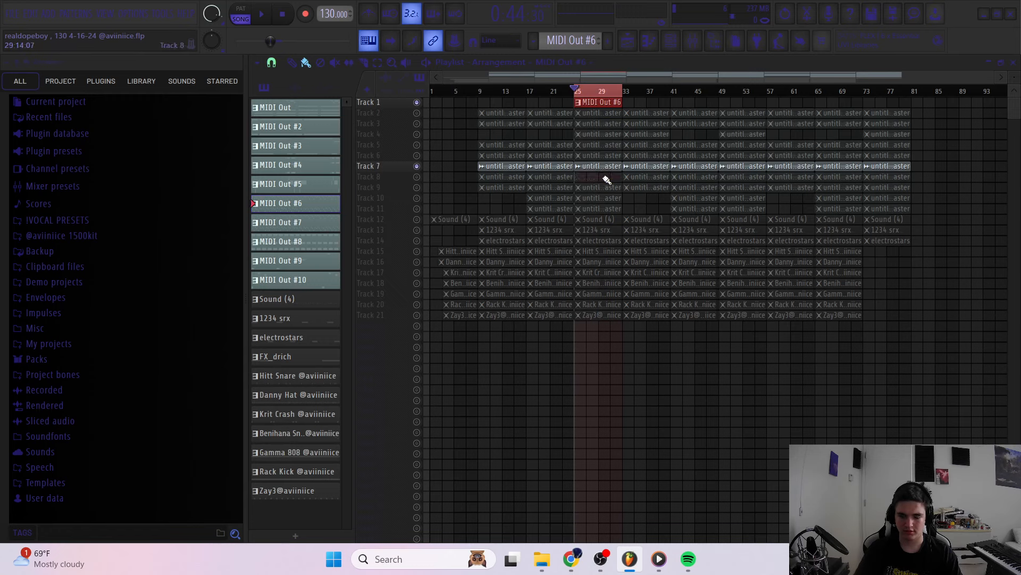
- Show the MIDI Out #10 melody layer in the piano roll, then the 1234 srx pattern's four D#5 notes
click(280, 222)
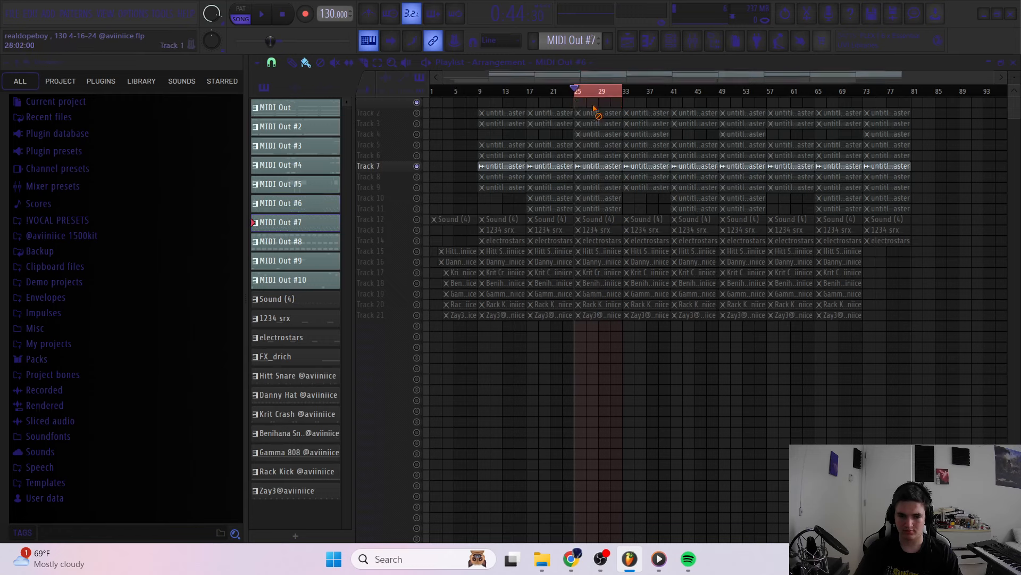
click(596, 102)
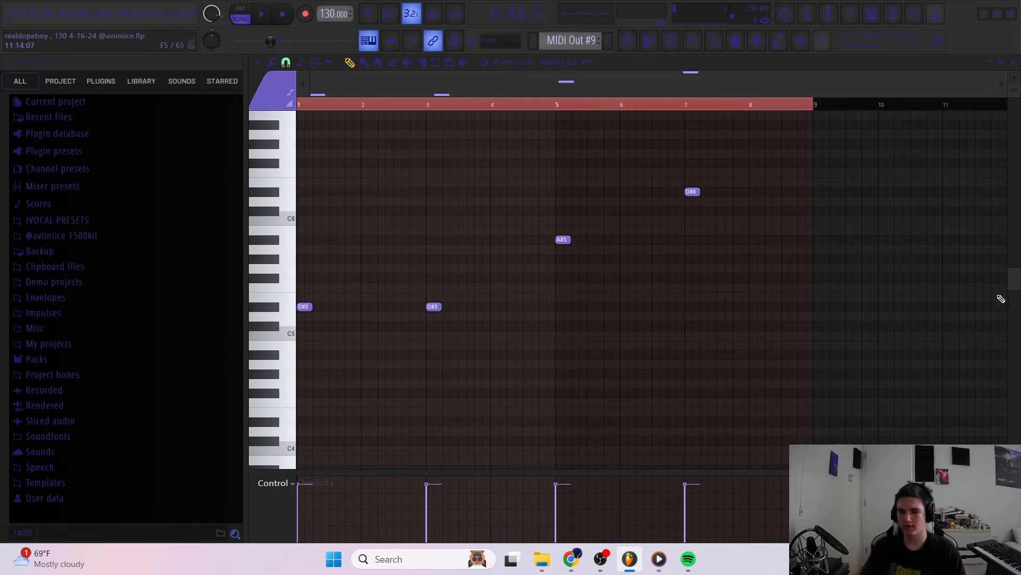
click(264, 14)
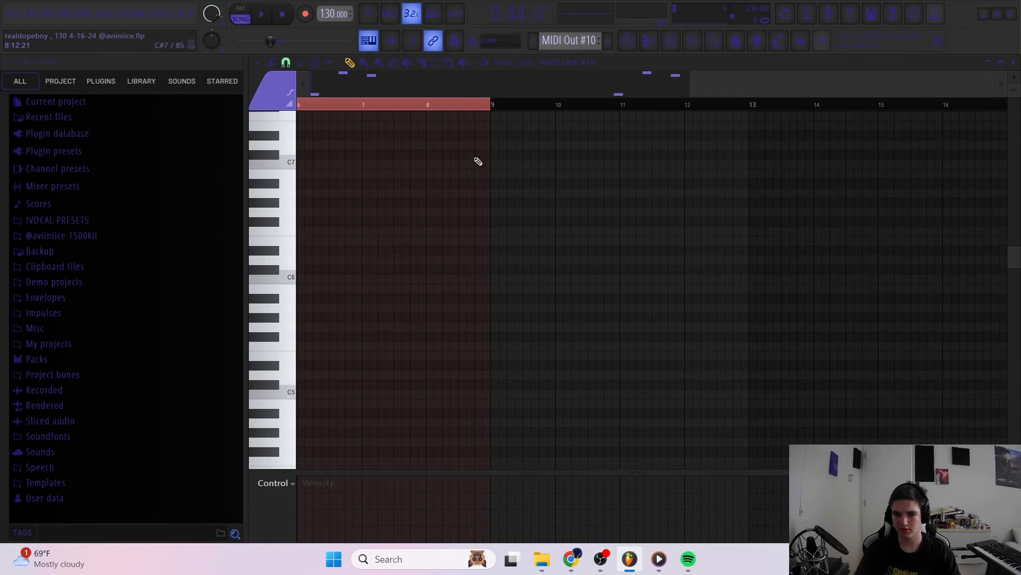
click(264, 14)
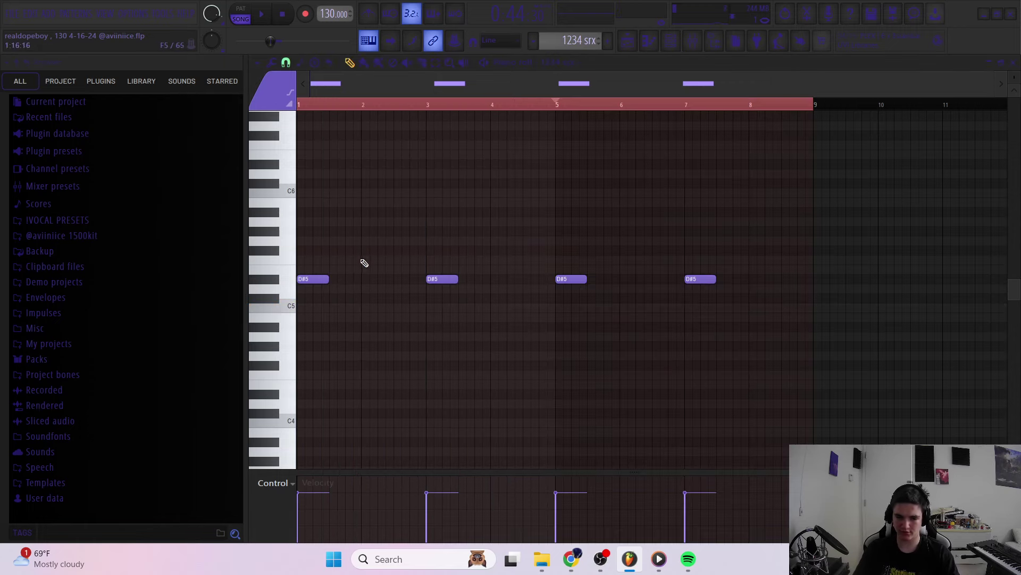
- View the electrostars pattern's four offset D#5 notes, then return to the Playlist
click(266, 15)
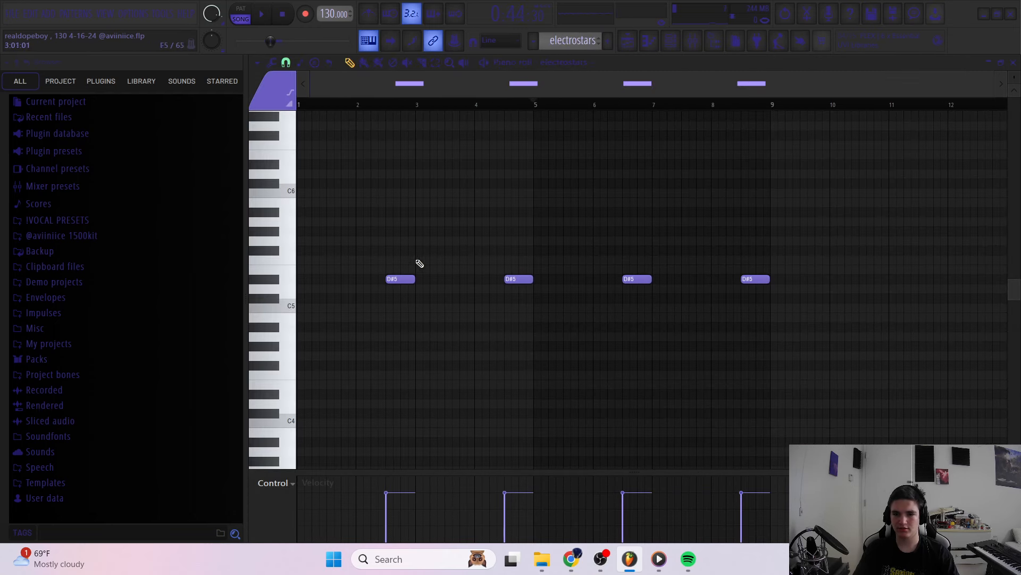
click(264, 15)
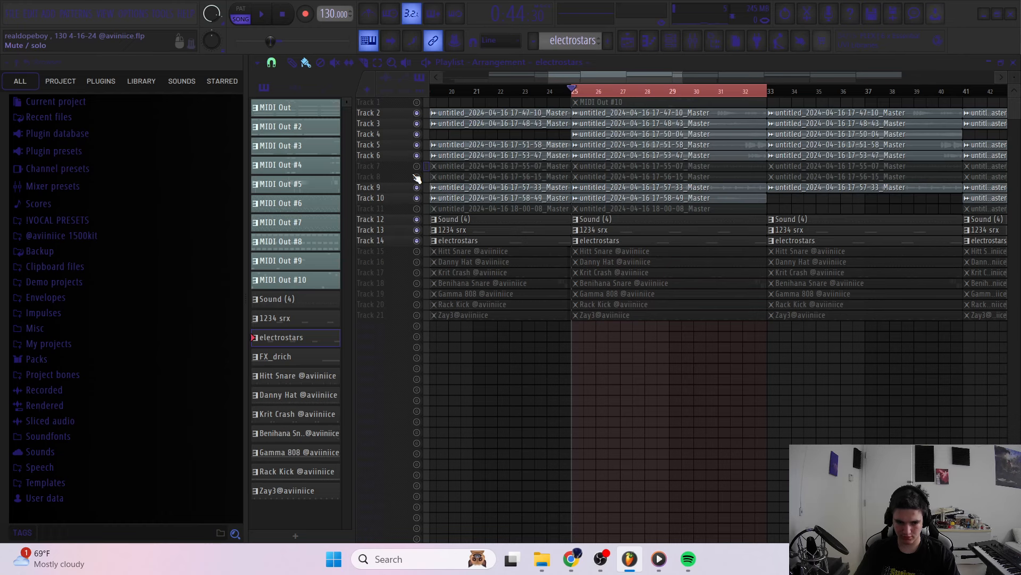
click(591, 91)
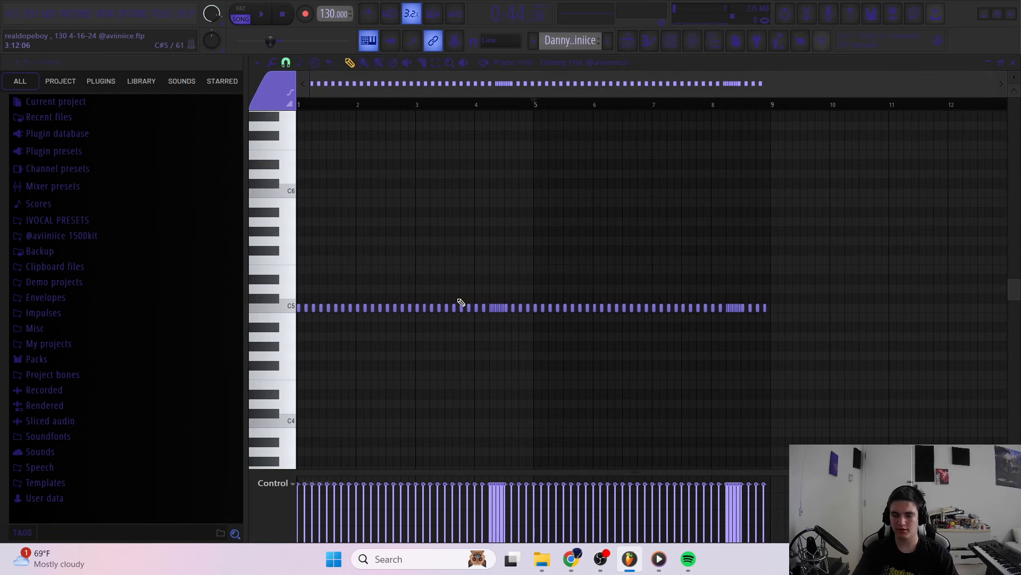
- Return to the Playlist from the Danny Hat roll, with Benihana Snare selected among the drum tracks
click(265, 14)
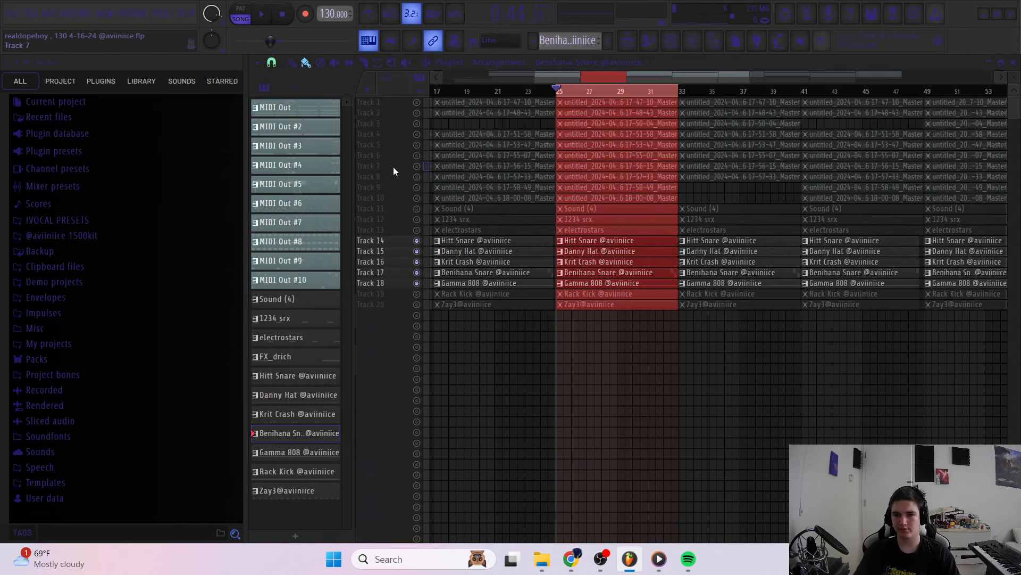
click(271, 63)
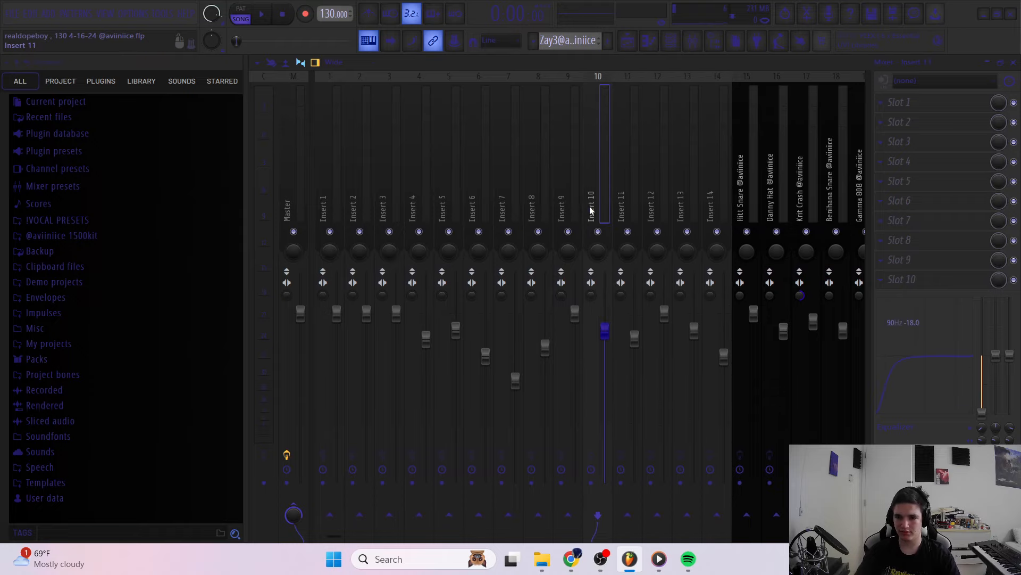
- Select the Master mixer track and show Fruity Soft Clipper in effect slot 10
click(388, 211)
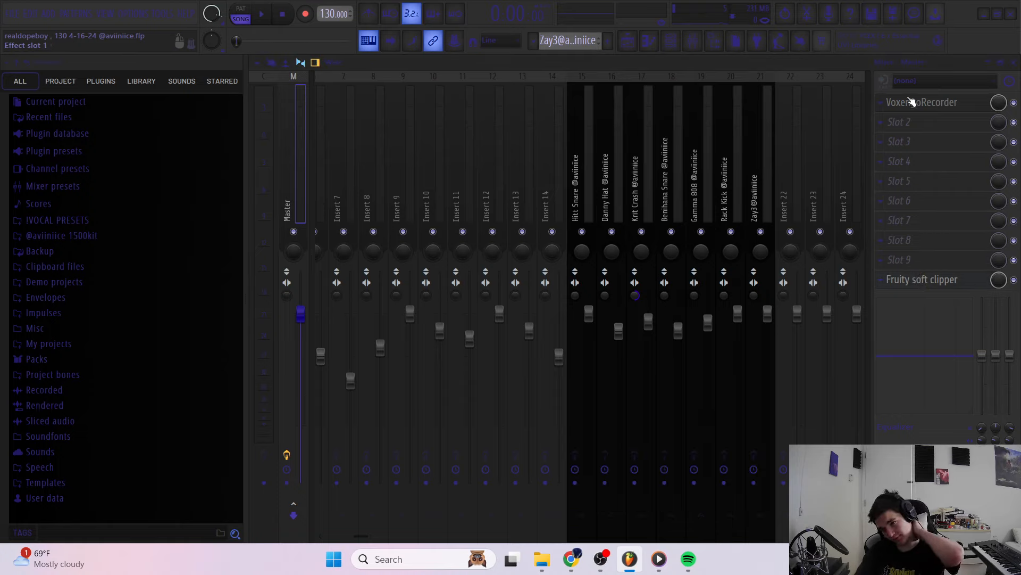
click(921, 102)
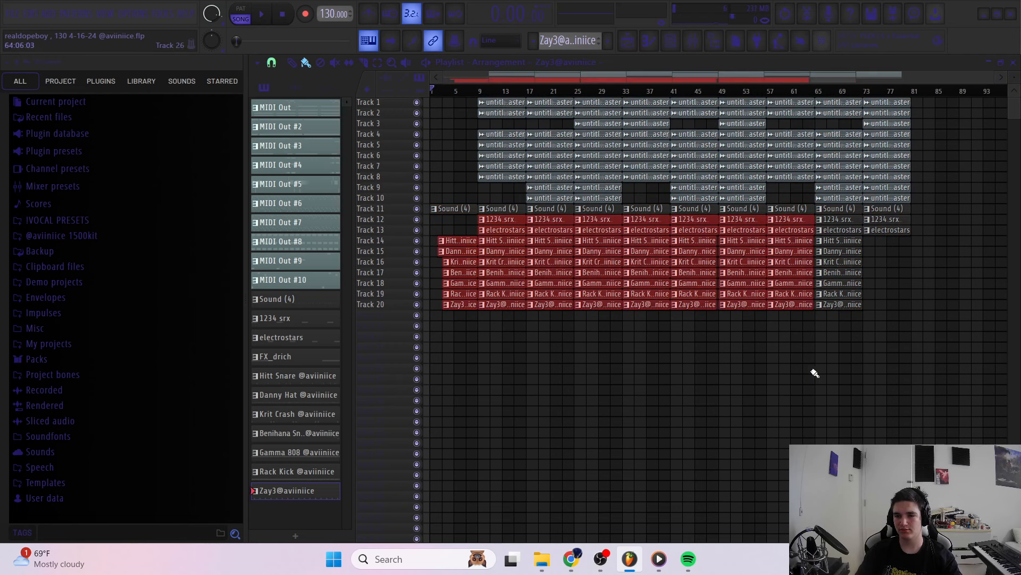
- Zoom the playlist out to show the whole arrangement from bar 1 to about bar 80
drag(820, 98, 876, 319)
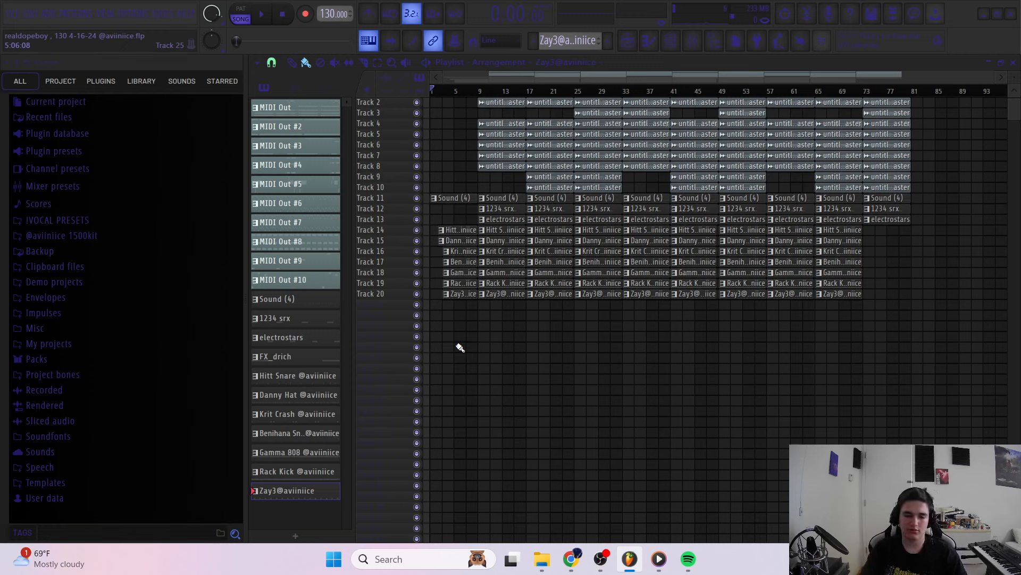
click(606, 560)
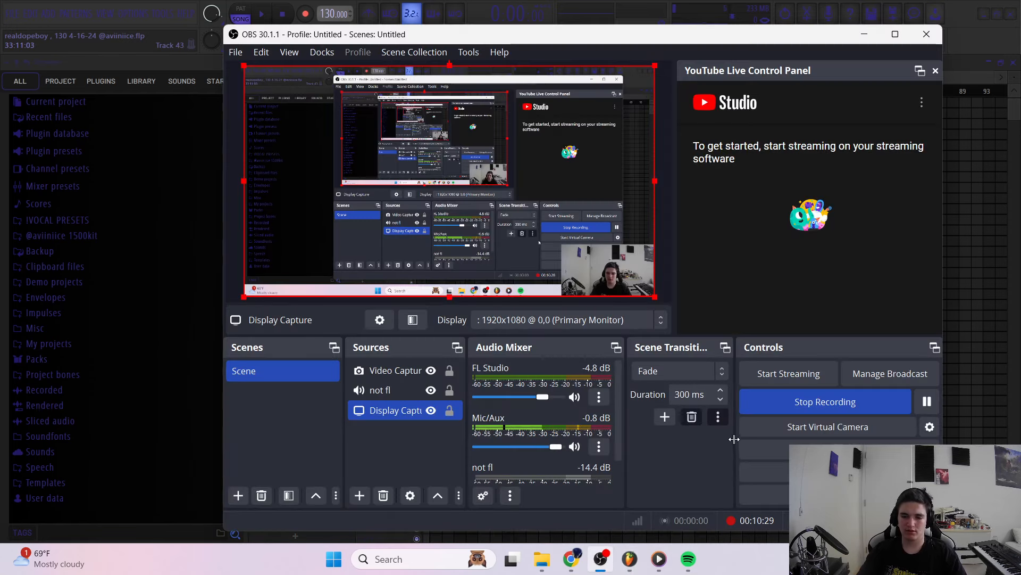